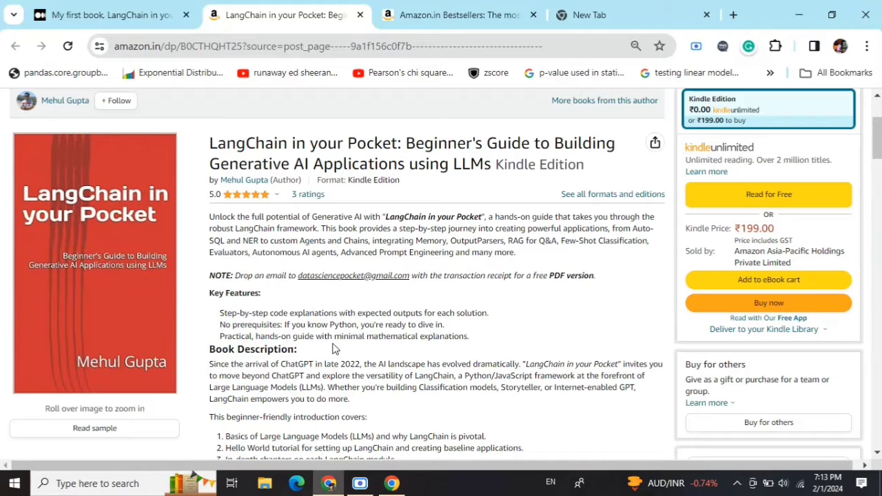
Step: Switch to the Amazon.in Bestsellers tab for Introductory & Beginning Programming
click(454, 14)
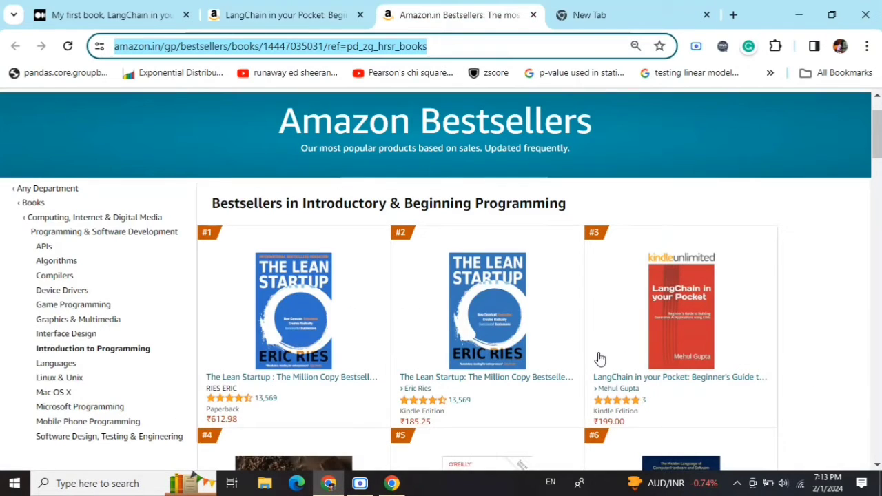
mouse_move(737, 228)
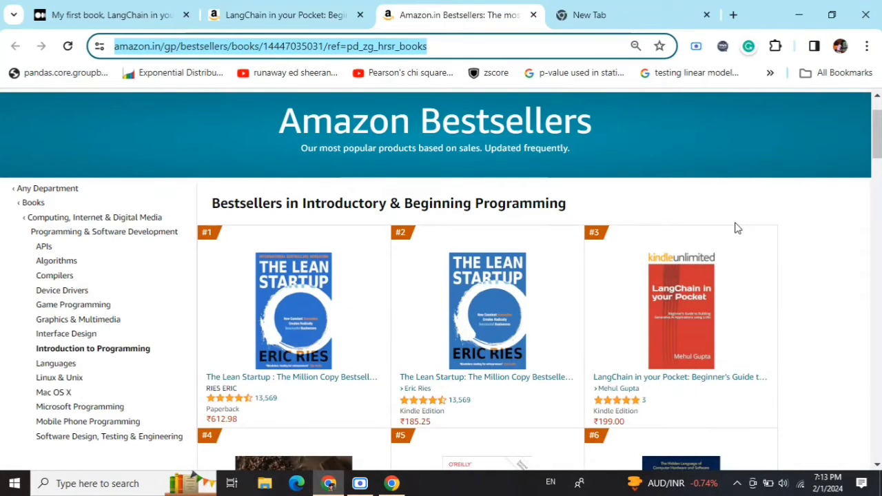
mouse_move(659, 189)
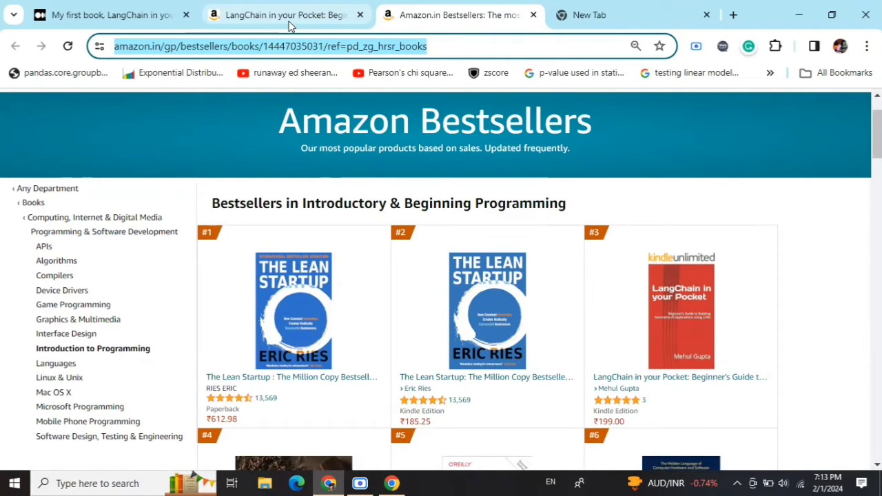
mouse_move(286, 15)
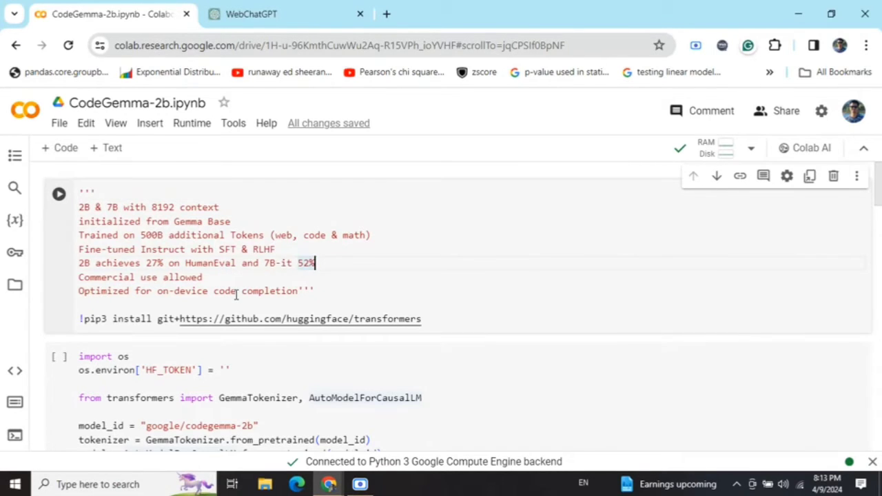
mouse_move(210, 318)
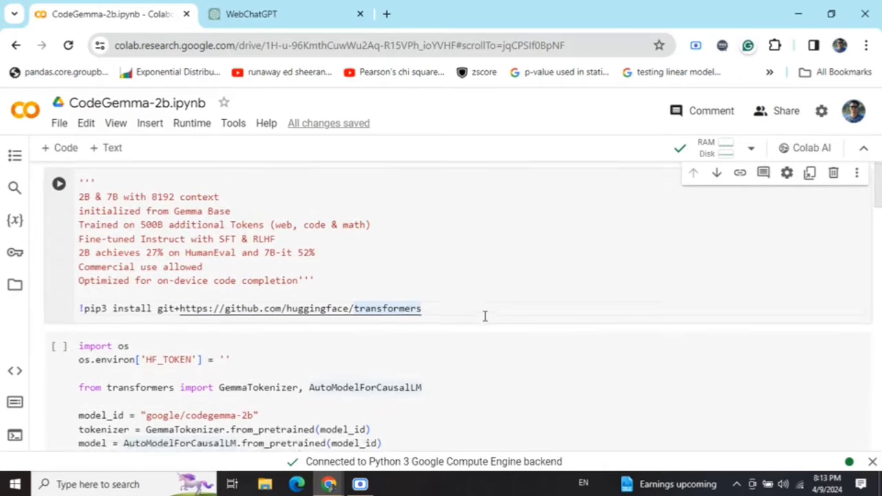
Step: Scroll down to the cell setting HF_TOKEN and the calculate_age fill-in-the-middle prompt
scroll(down, 3)
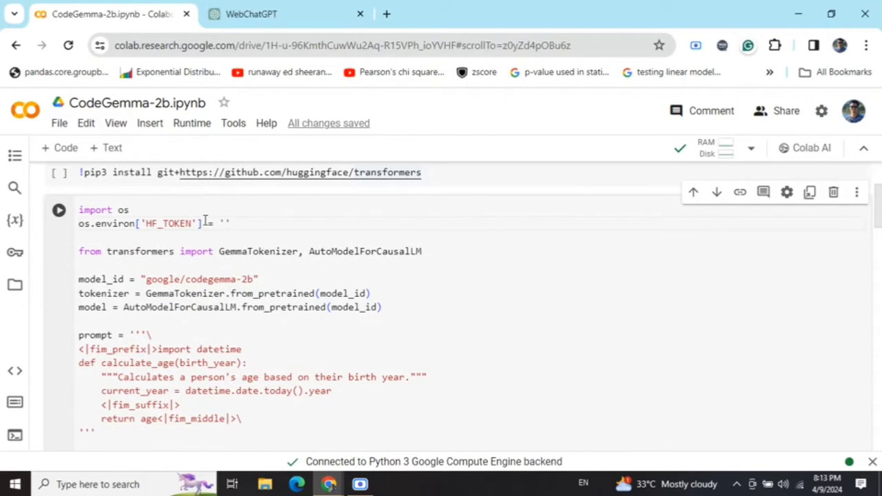
mouse_move(247, 265)
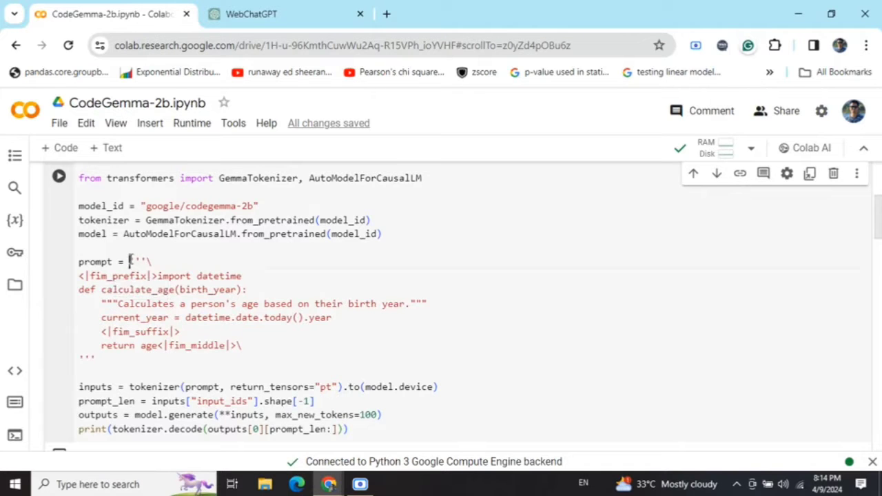
drag(127, 261, 241, 345)
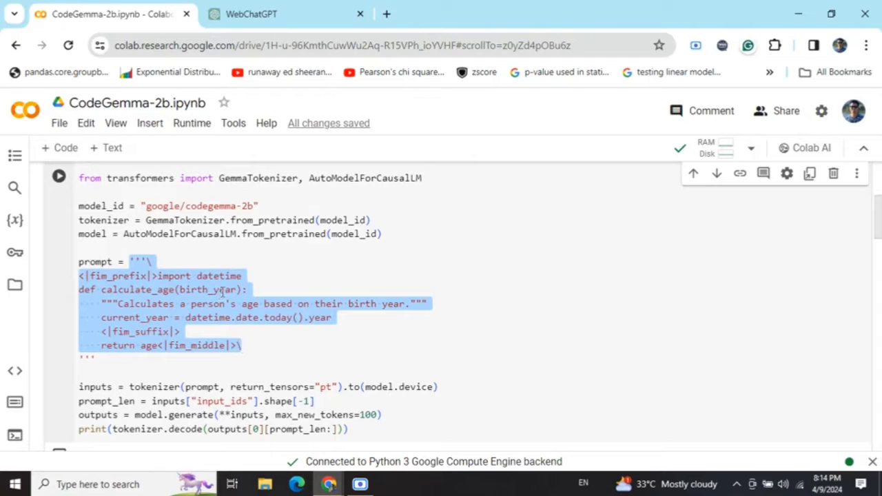
click(213, 255)
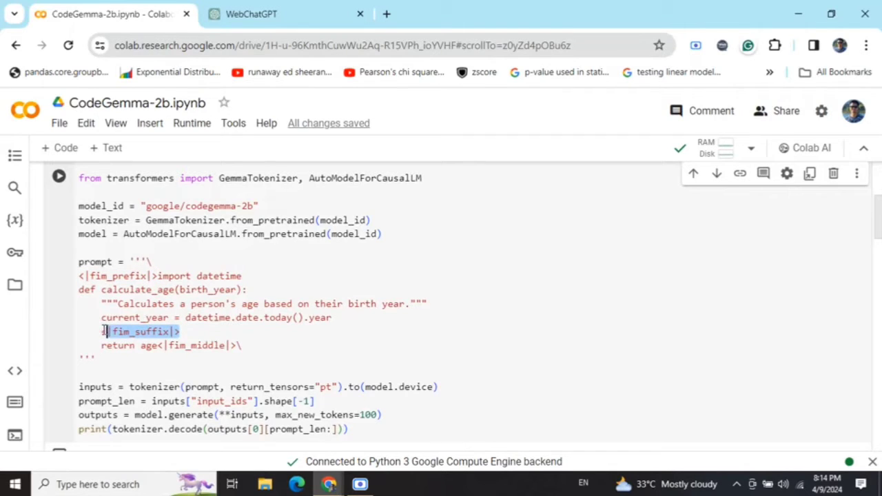
click(181, 331)
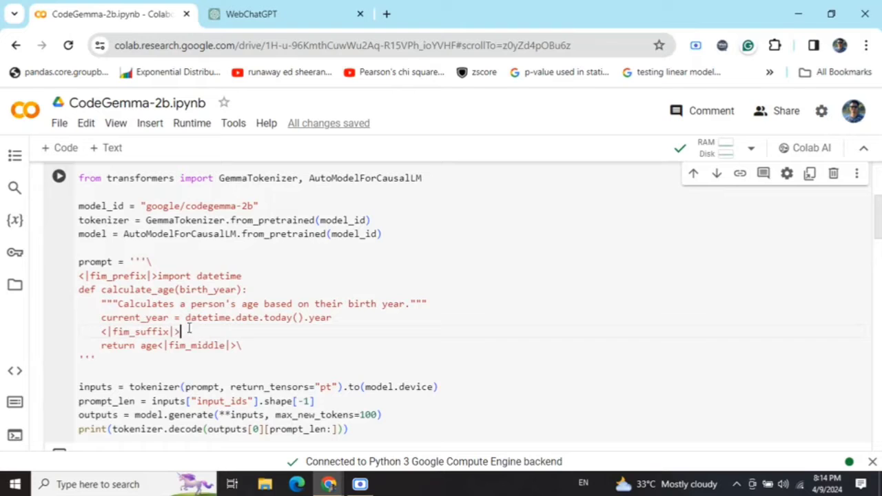
drag(157, 276, 310, 317)
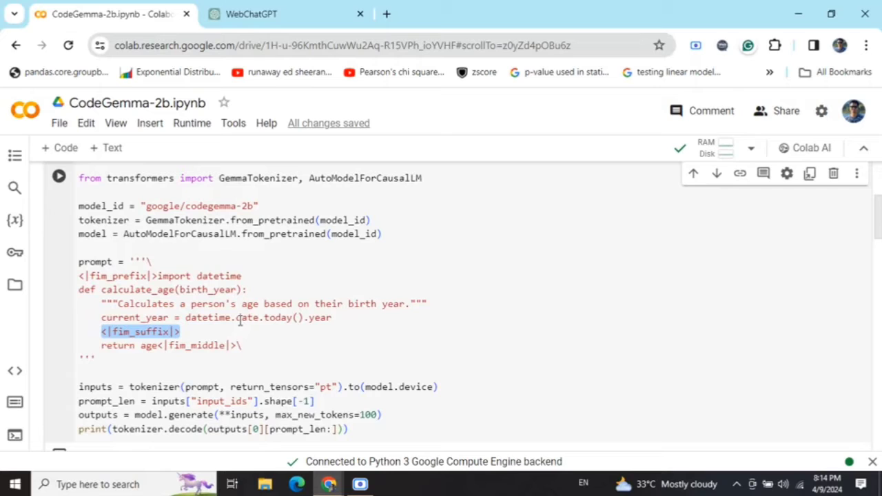
click(239, 345)
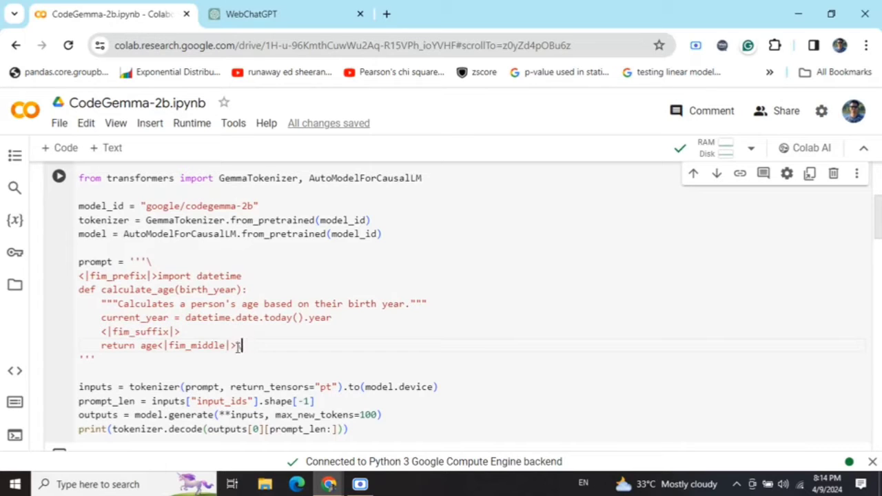
double_click(198, 345)
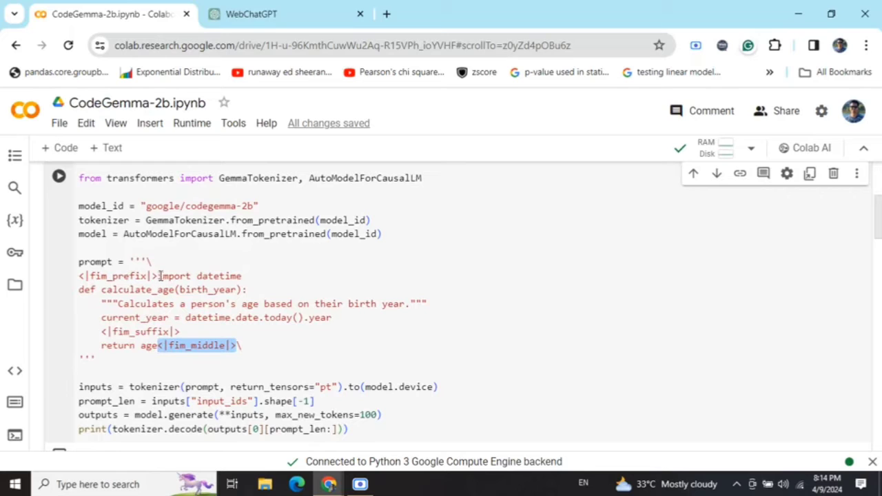
drag(157, 275, 331, 317)
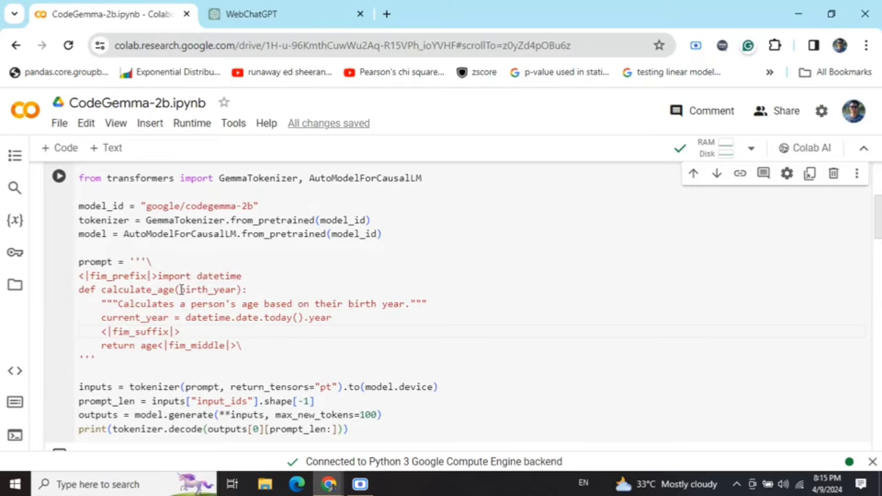
mouse_move(202, 293)
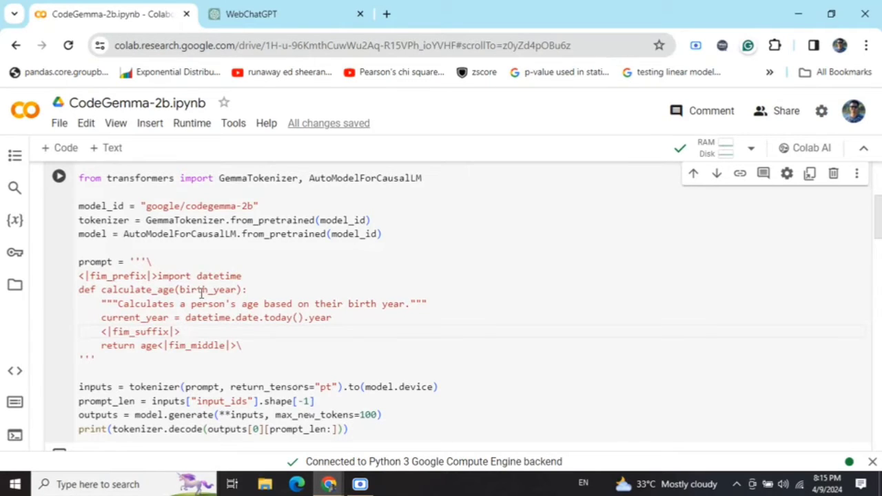
Step: Run the calculate_age cell, marking <|fim_suffix|> while tokenizer and model files download
click(58, 176)
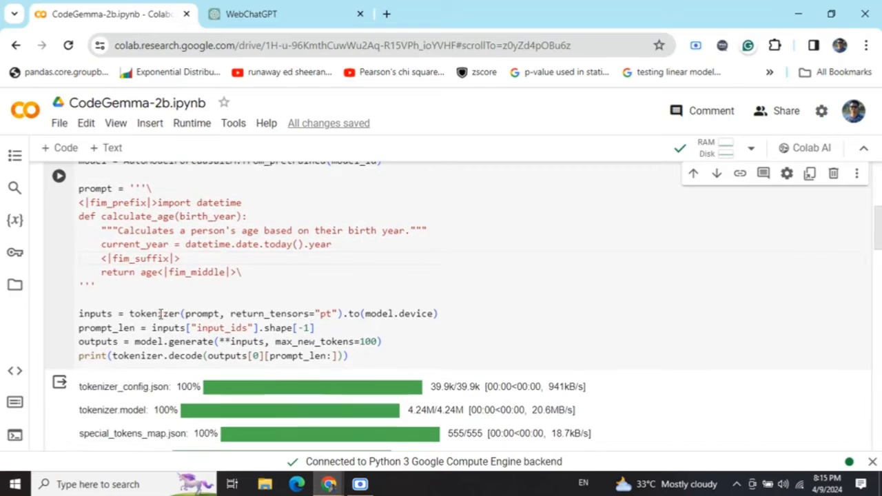
double_click(138, 258)
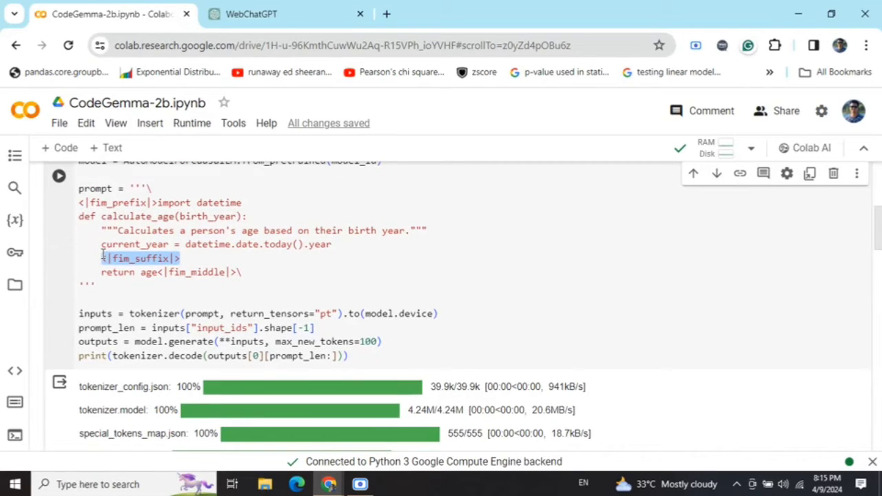
scroll(down, 3)
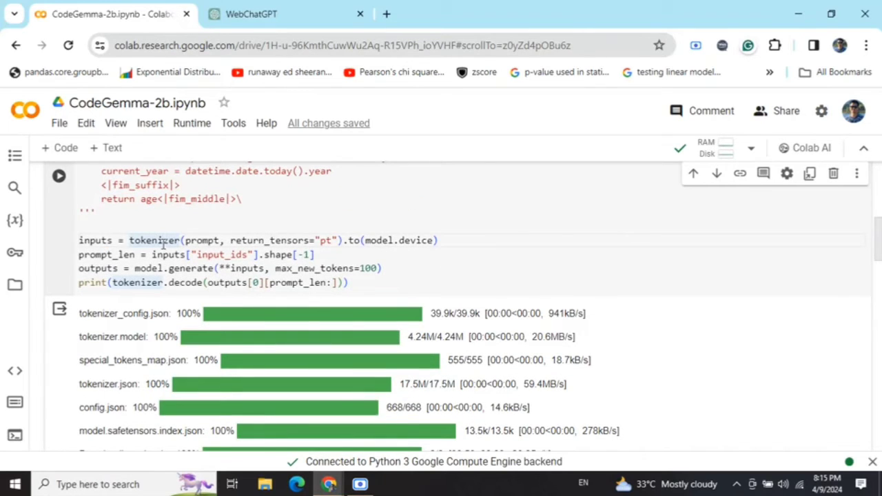
mouse_move(168, 281)
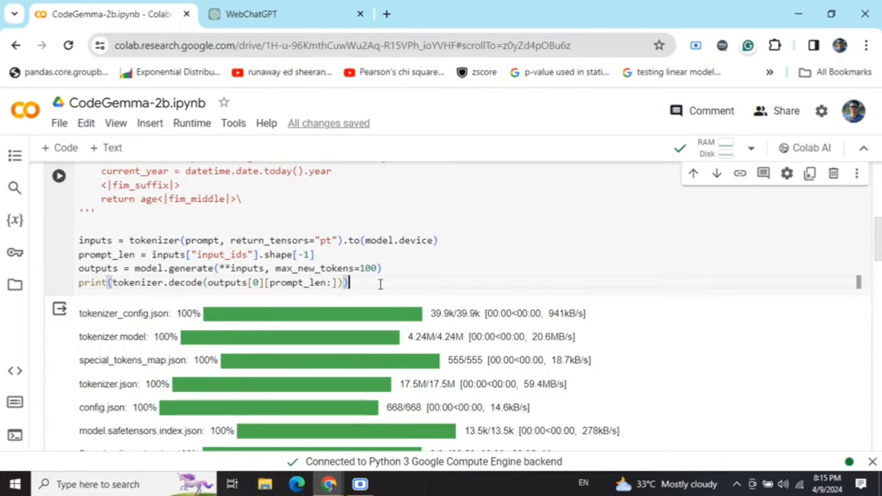
Step: Scroll past the download output and highlight the generated 'age = current_year - birth_year' line
scroll(down, 3)
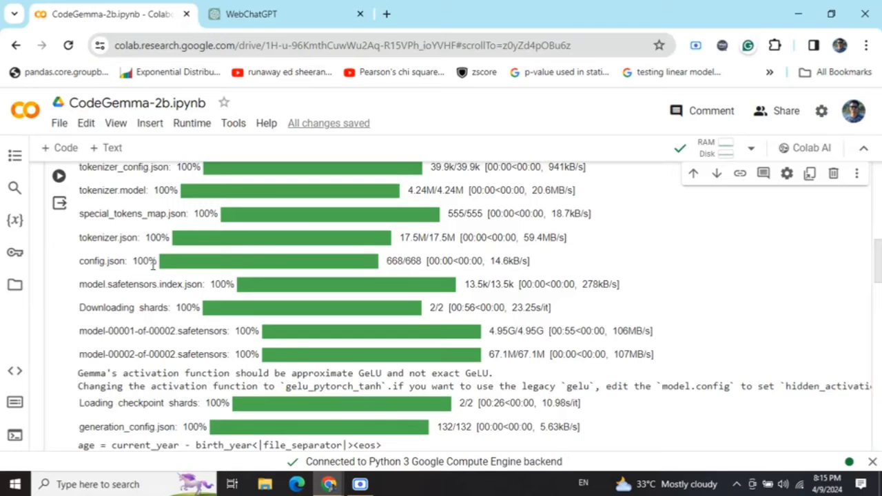
scroll(down, 3)
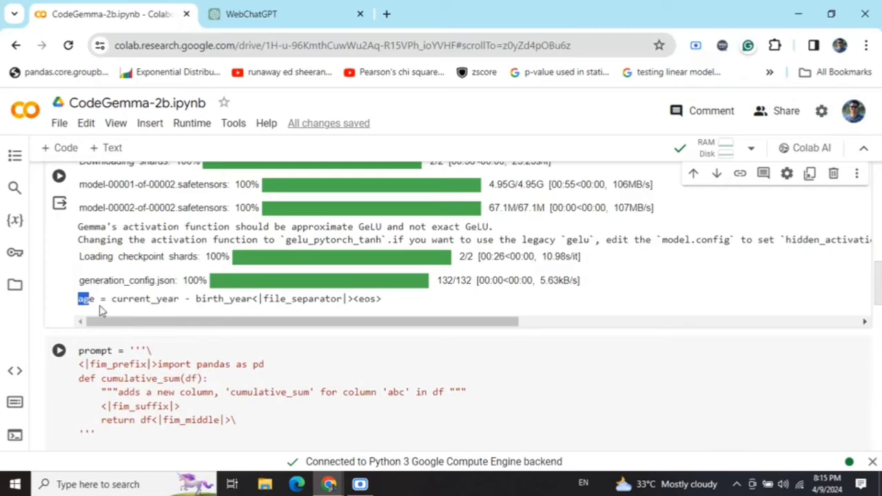
drag(84, 299, 258, 298)
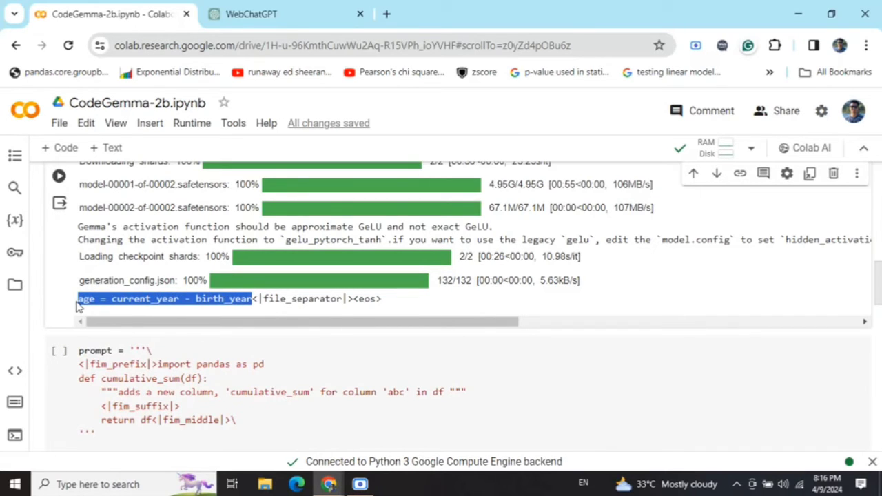
Step: Scroll down to the cumulative_sum prompt and its df['abc'].cumsum() completion
scroll(down, 3)
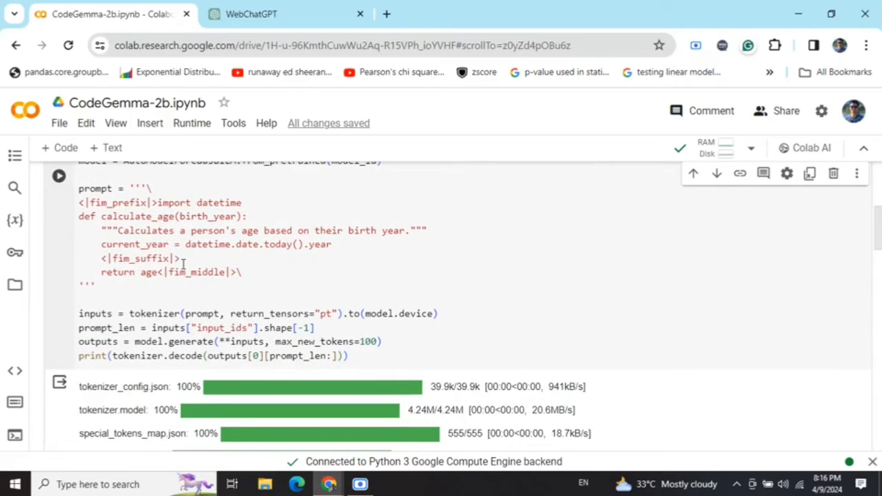
scroll(down, 3)
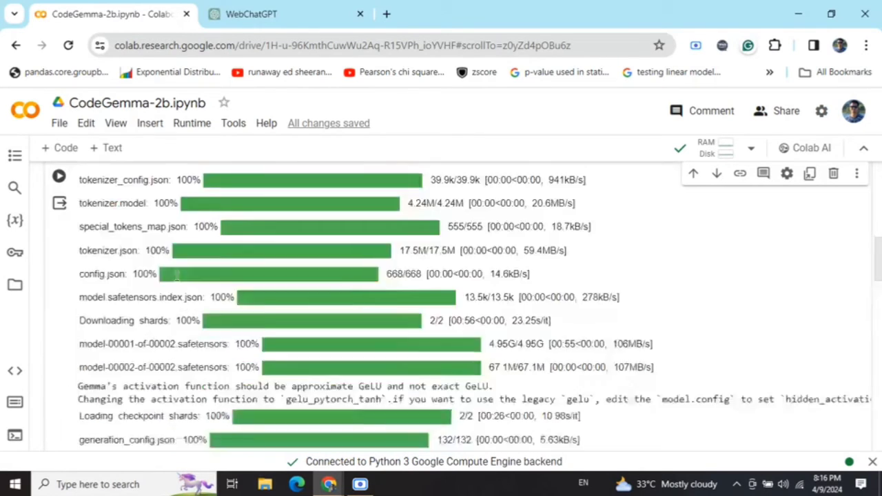
scroll(down, 3)
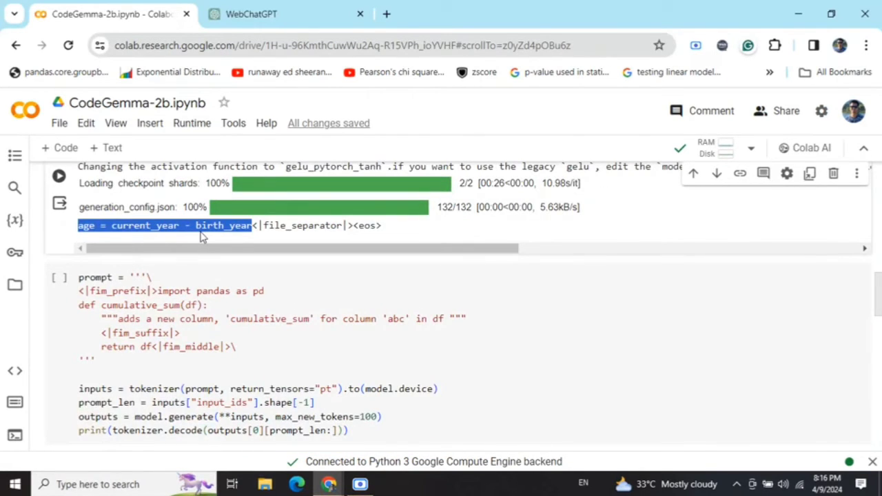
scroll(down, 3)
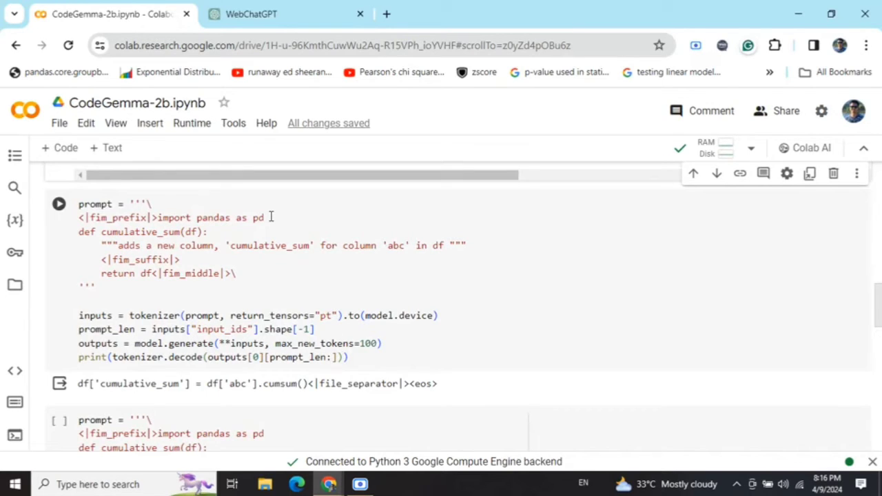
mouse_move(304, 252)
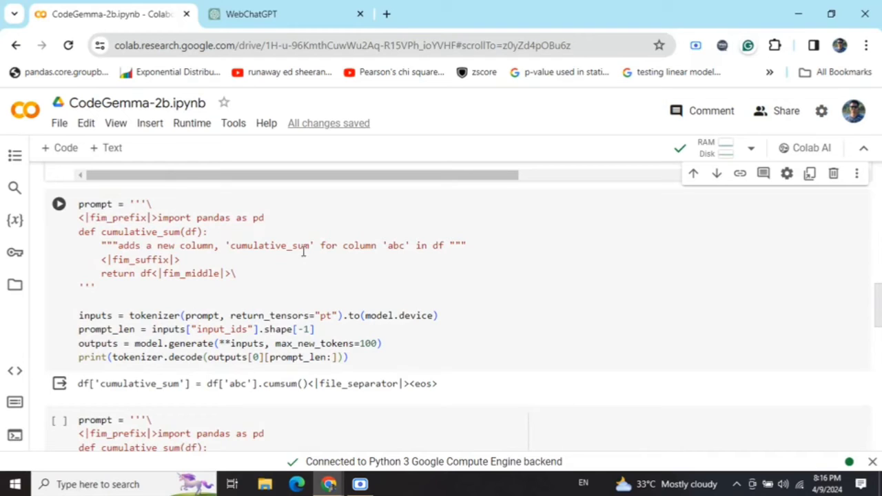
mouse_move(186, 260)
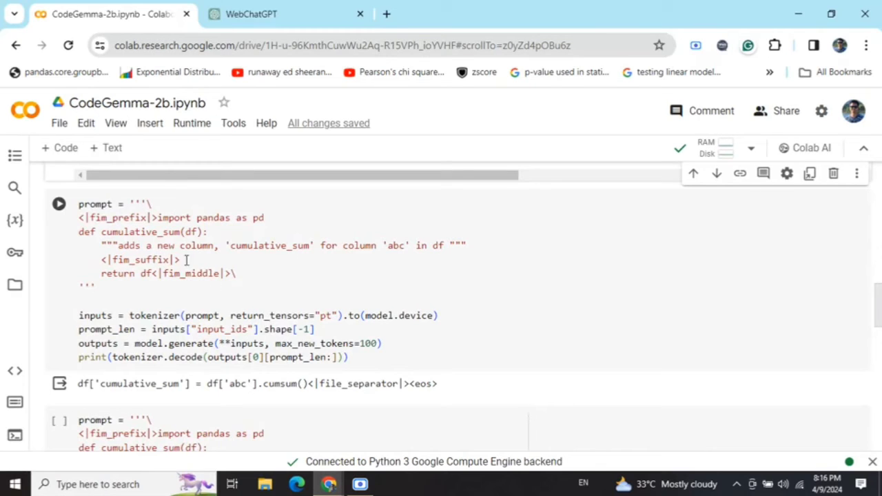
drag(158, 217, 466, 245)
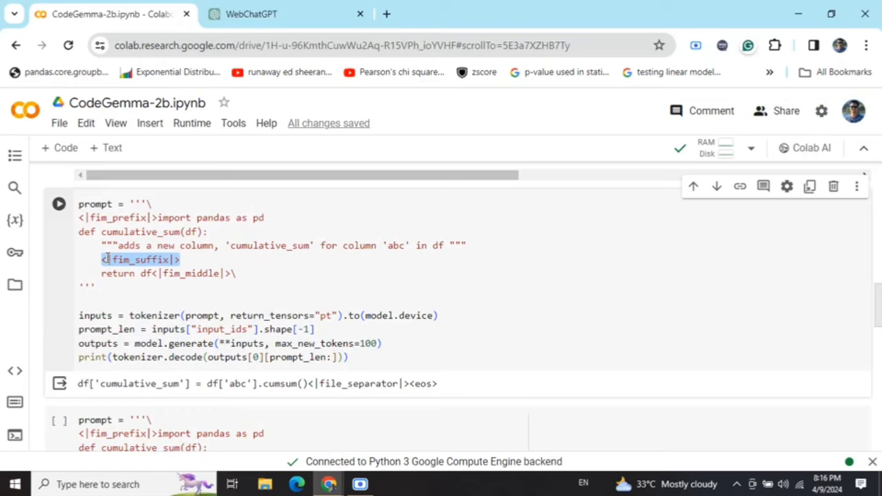
mouse_move(237, 246)
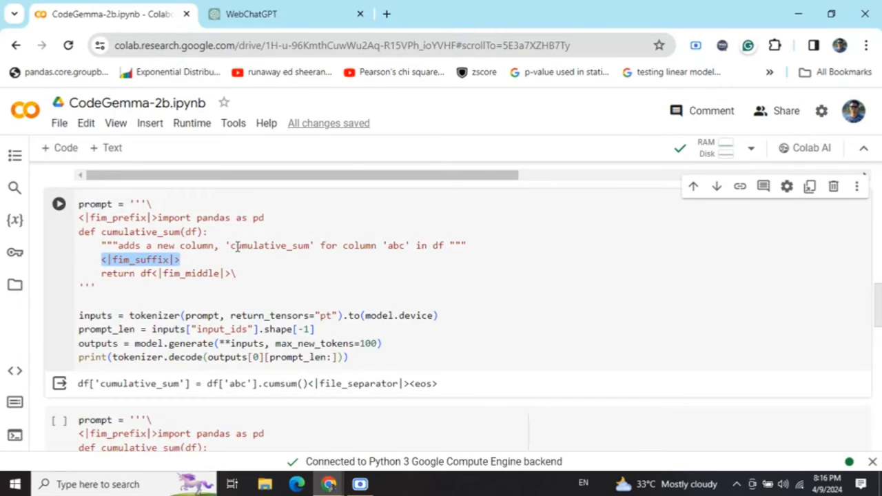
scroll(down, 3)
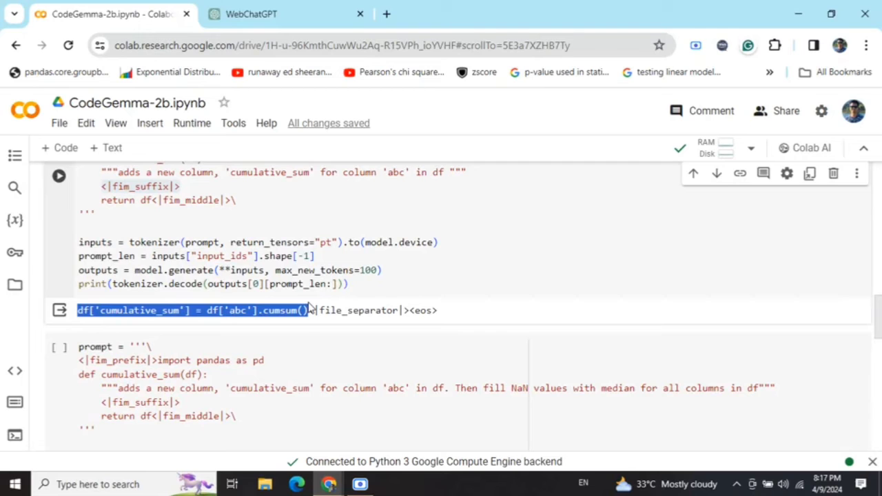
Step: Highlight the docstring's cumulative-sum sentence and review the median fillna completion line
scroll(down, 3)
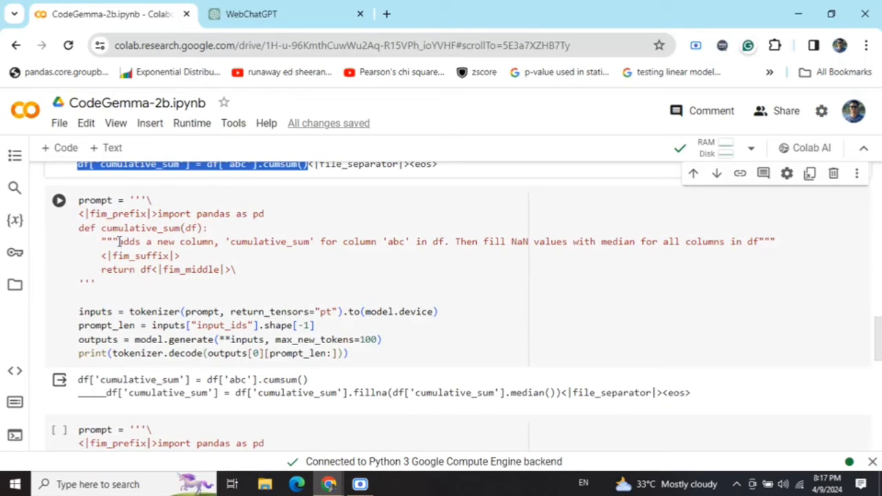
drag(118, 241, 448, 241)
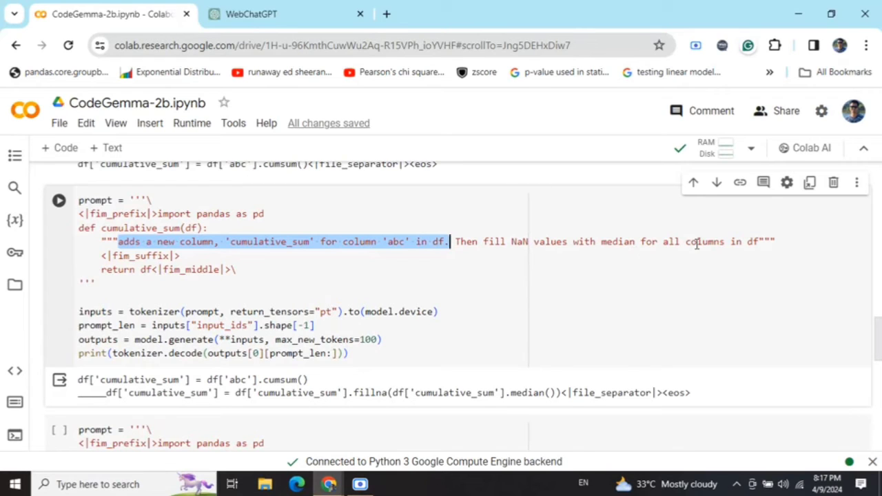
scroll(down, 3)
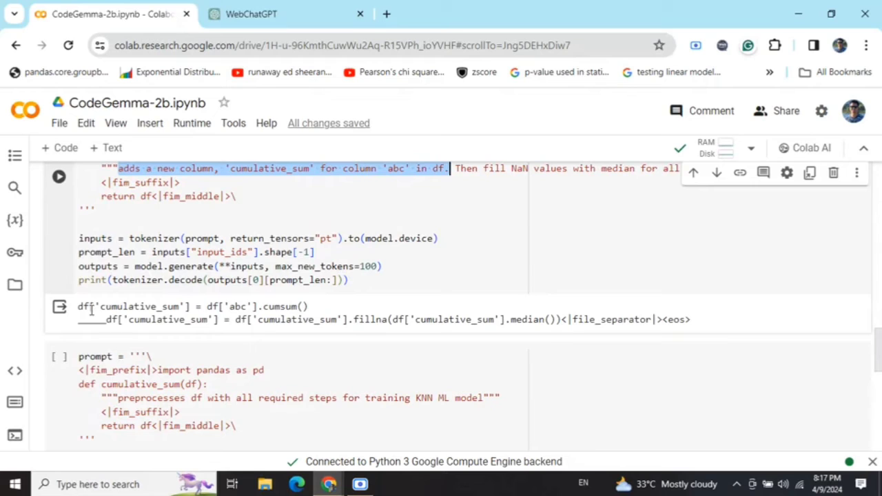
mouse_move(332, 326)
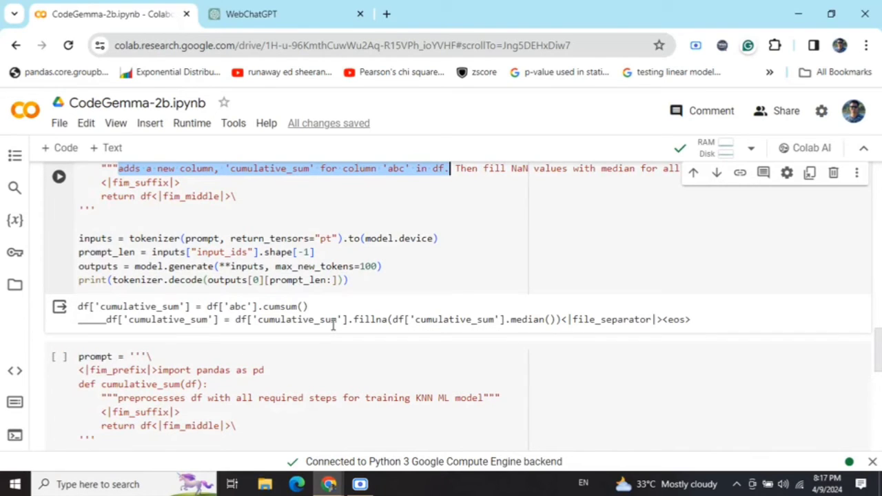
mouse_move(506, 186)
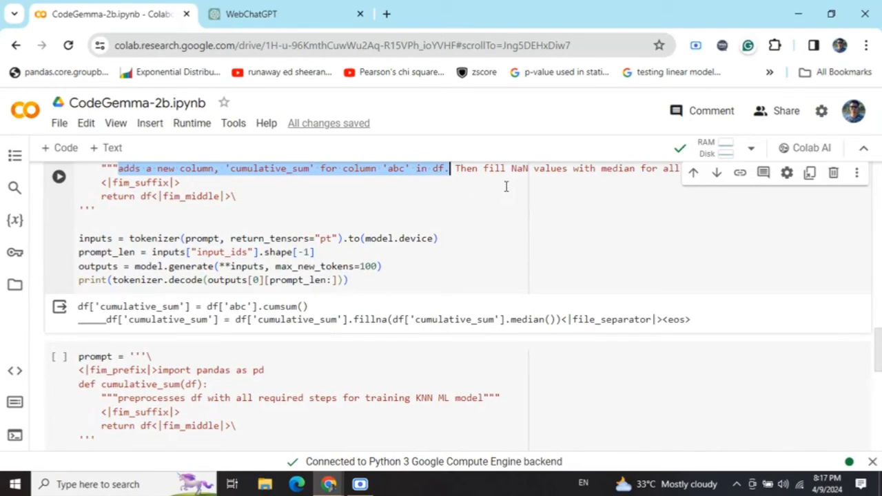
mouse_move(500, 203)
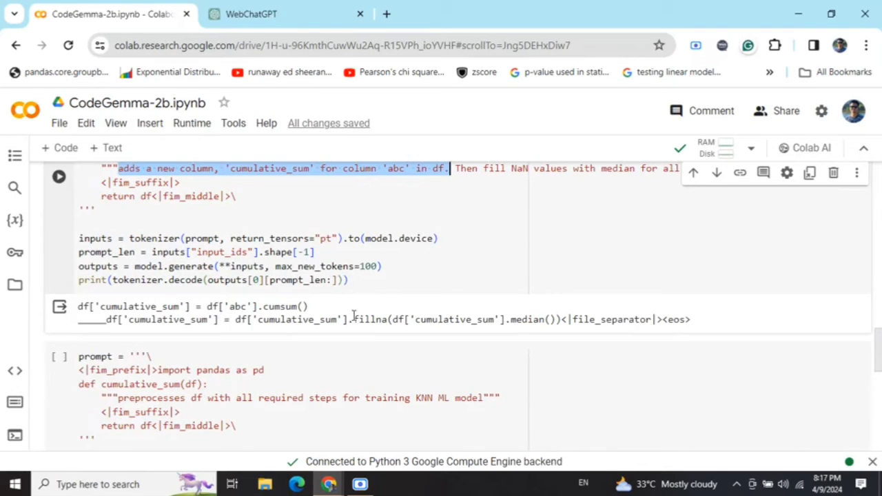
mouse_move(348, 319)
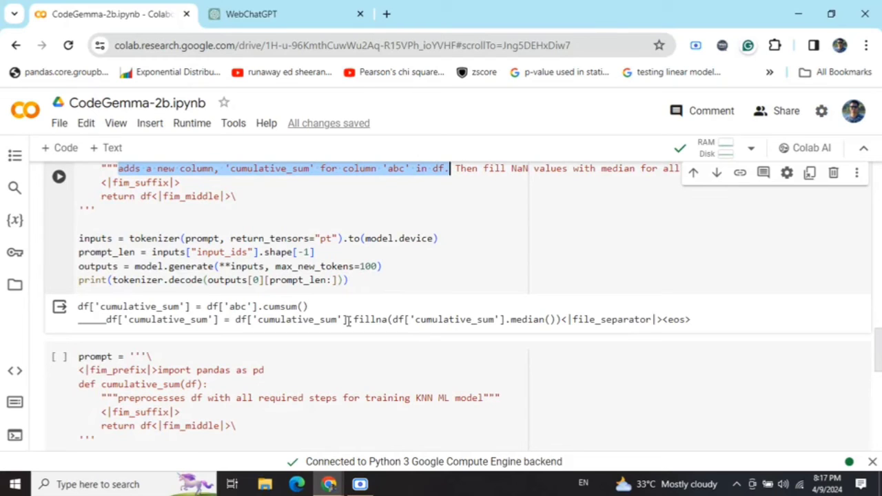
double_click(295, 319)
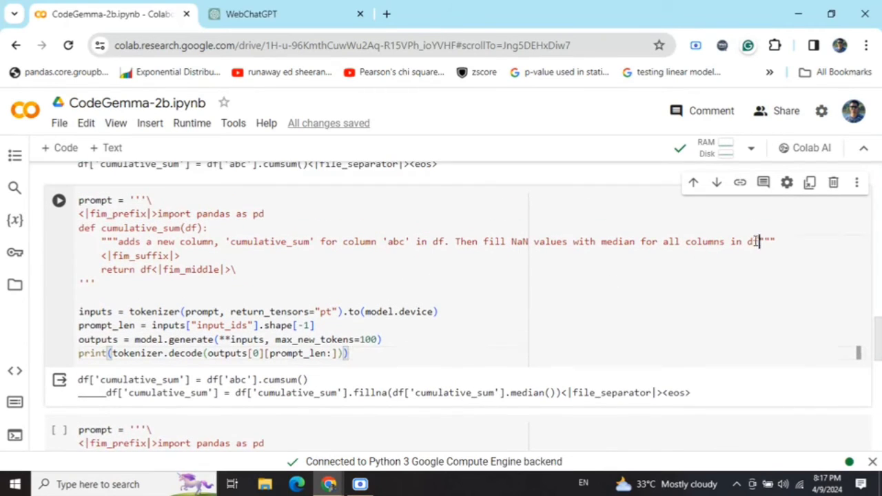
scroll(down, 3)
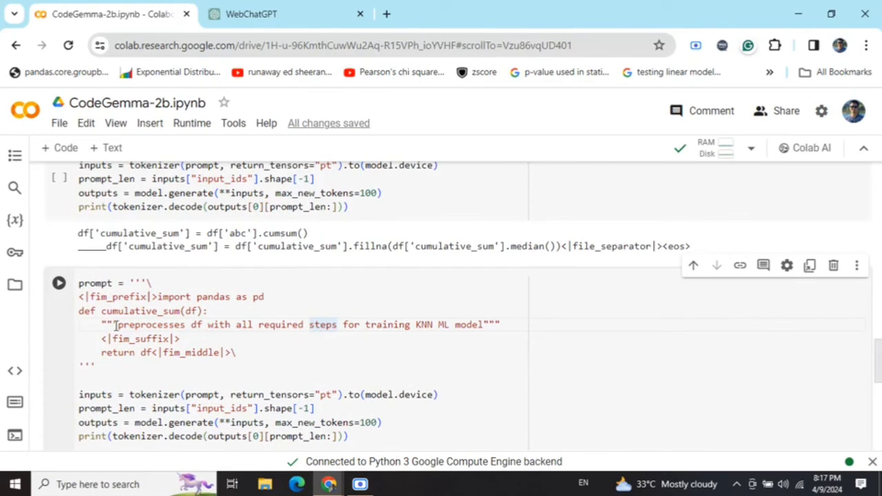
mouse_move(280, 329)
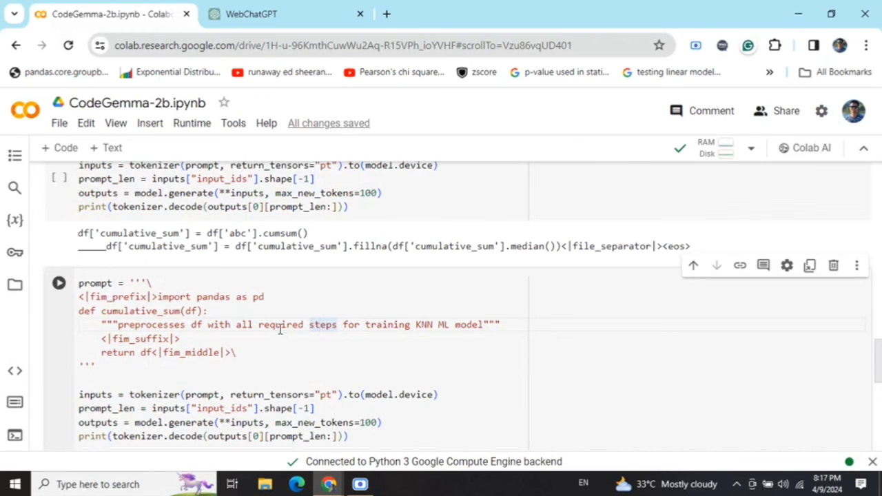
Step: Scroll to the KNN prompt's year, month, day extraction code, then back up
scroll(down, 3)
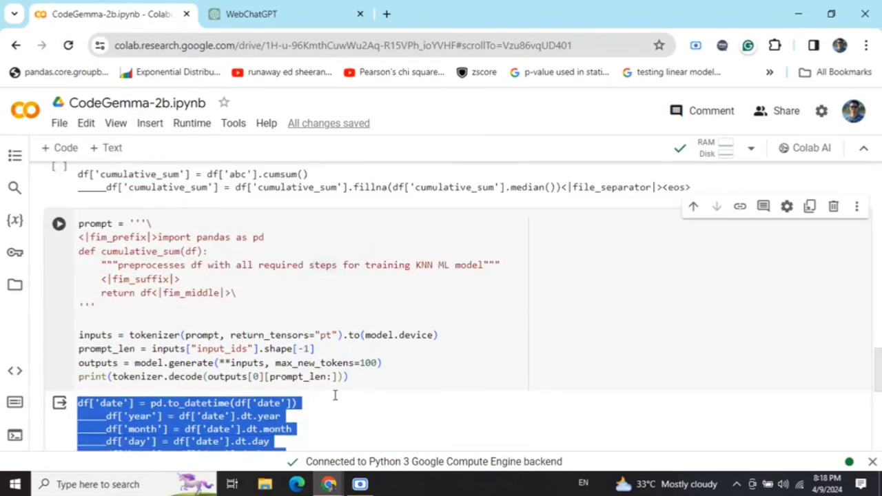
scroll(up, 3)
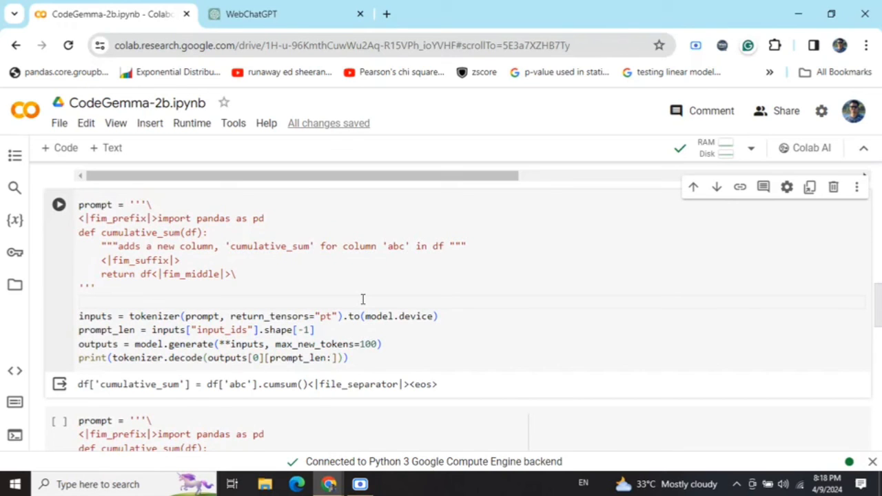
scroll(down, 3)
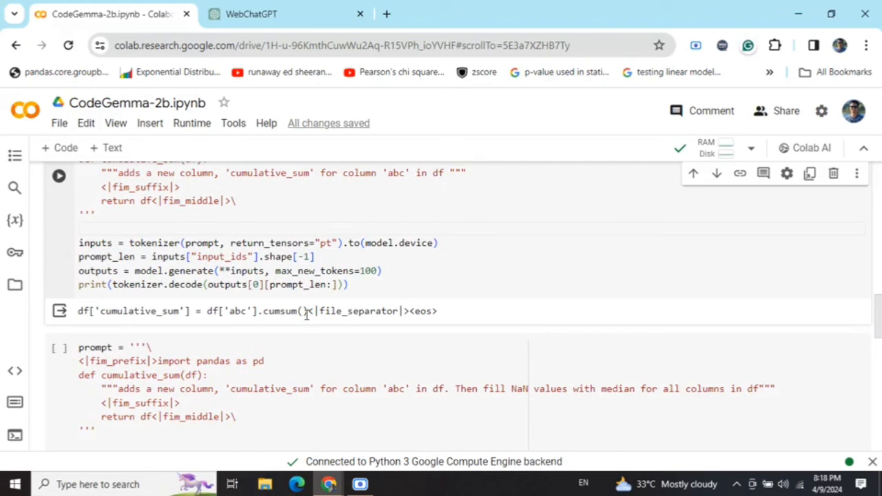
scroll(down, 3)
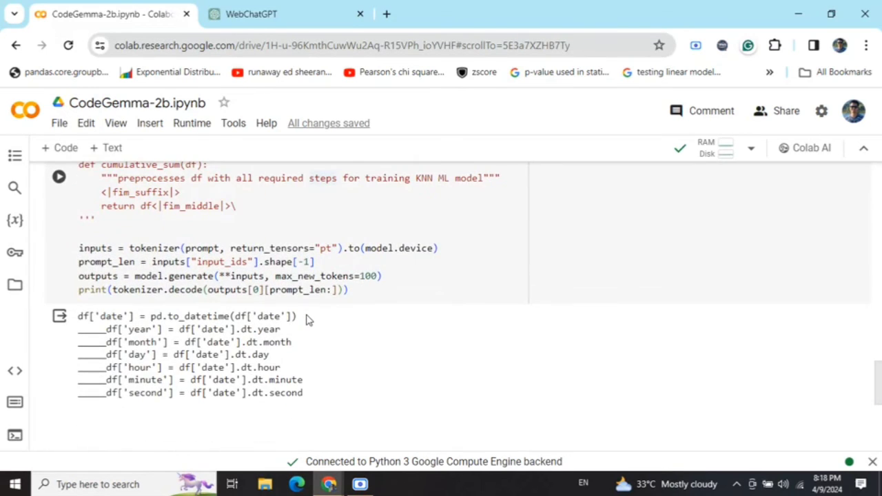
mouse_move(282, 302)
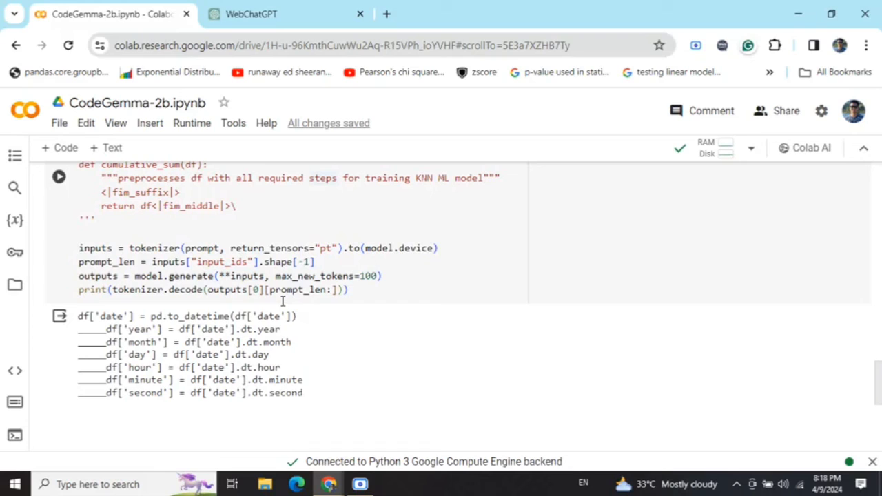